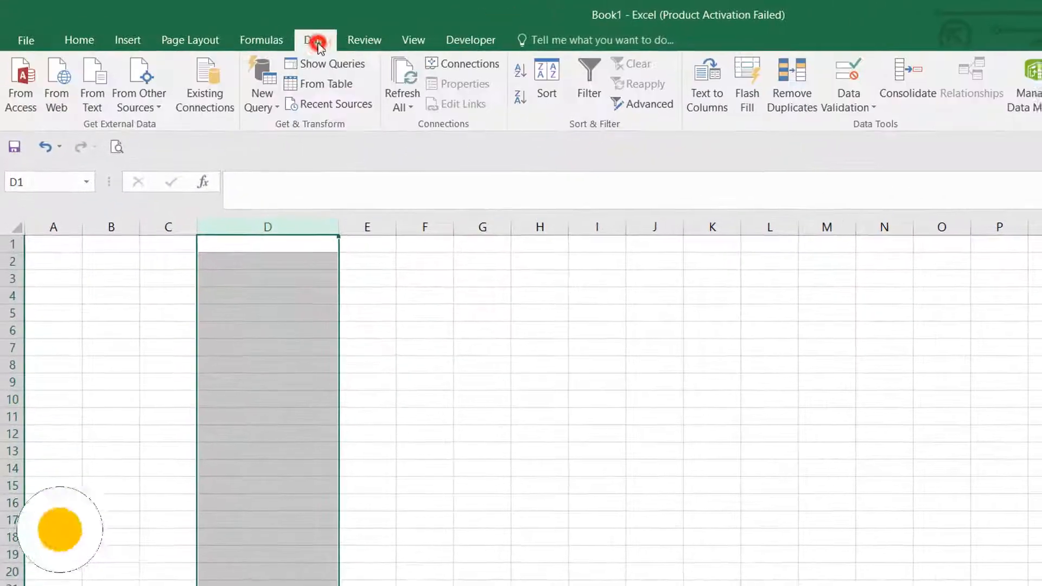
# Show the Data ribbon tools with column D selected.
pyautogui.click(849, 85)
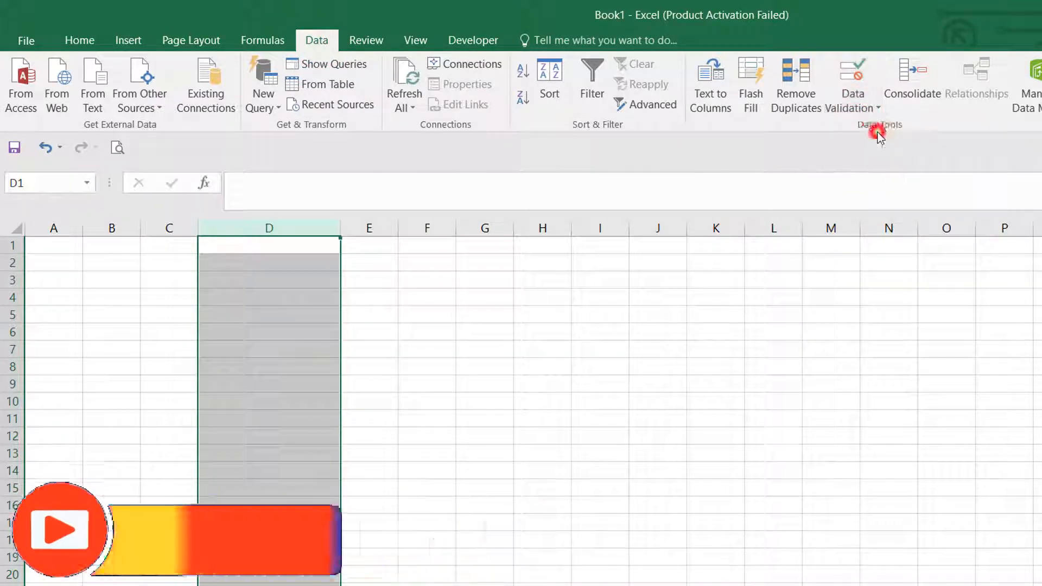
# Set column D's validation to Text length between 10 and 10 characters.
pyautogui.click(853, 76)
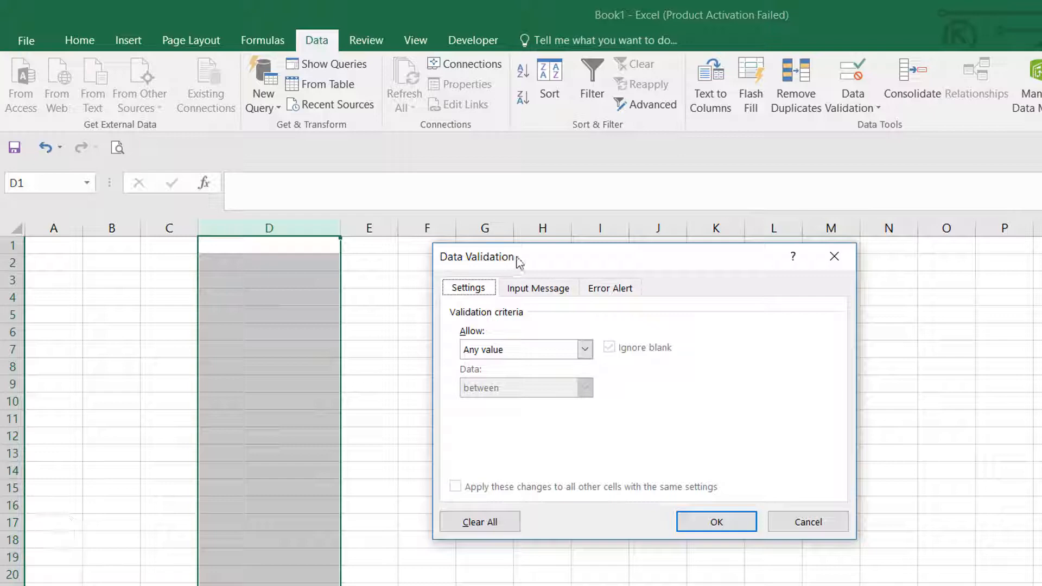
pyautogui.moveTo(528, 323)
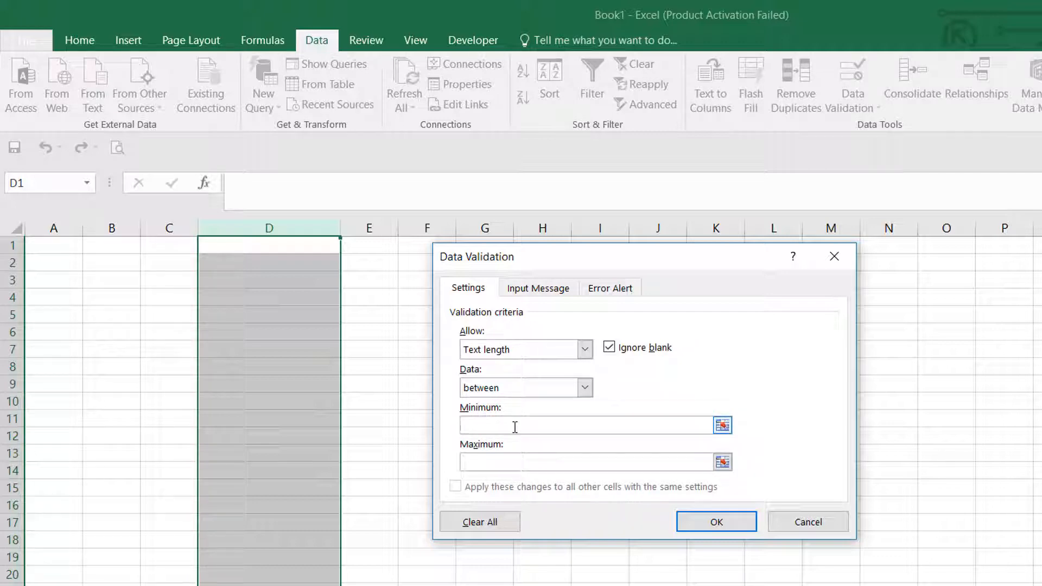
pyautogui.write('10')
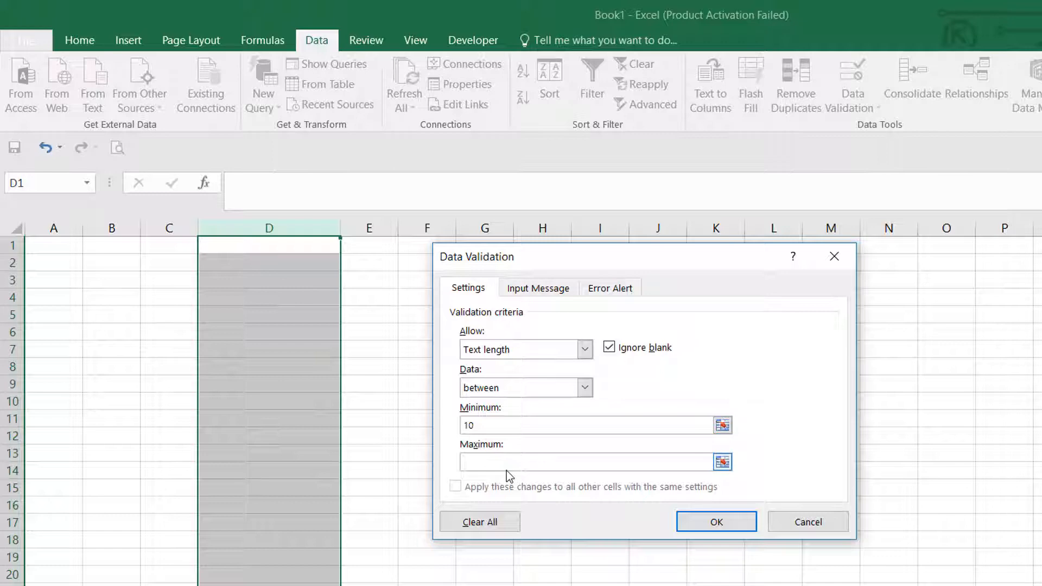
pyautogui.write('10')
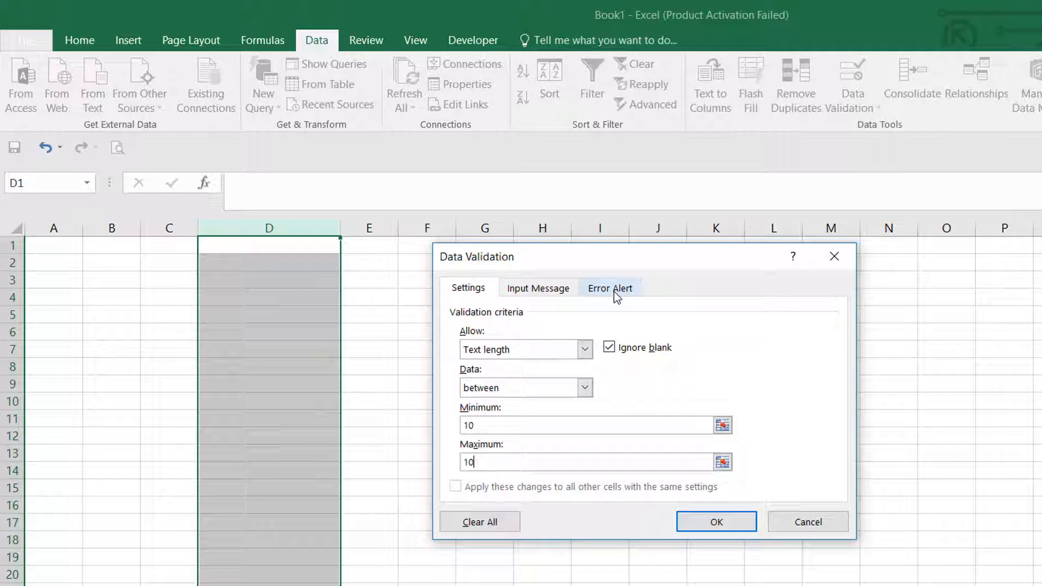
# Add a Stop error alert titled 'Wrong Fill' with message 'Mini 10Dgit'.
pyautogui.click(609, 287)
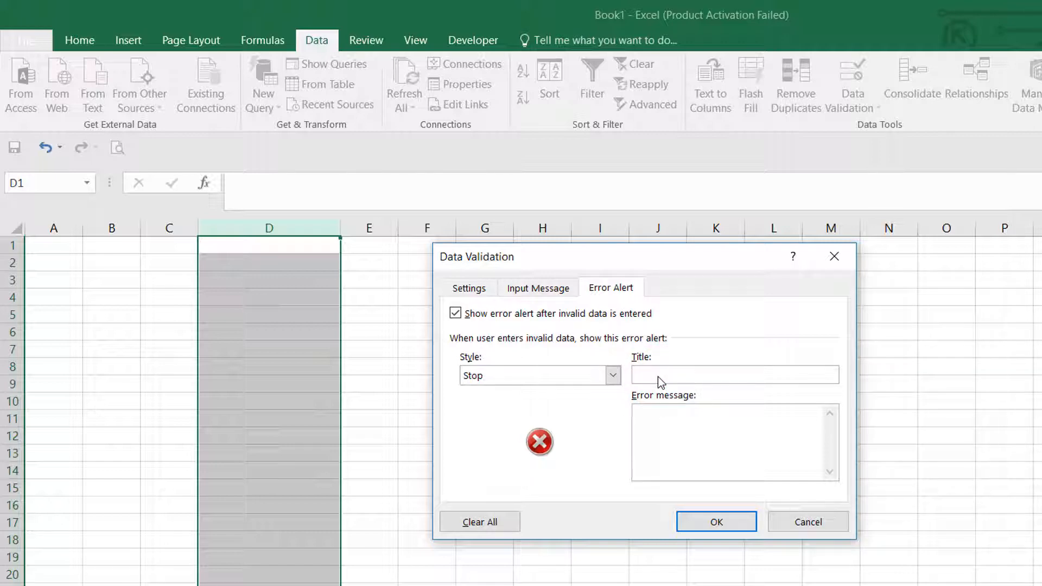
pyautogui.write('Wrong Fill')
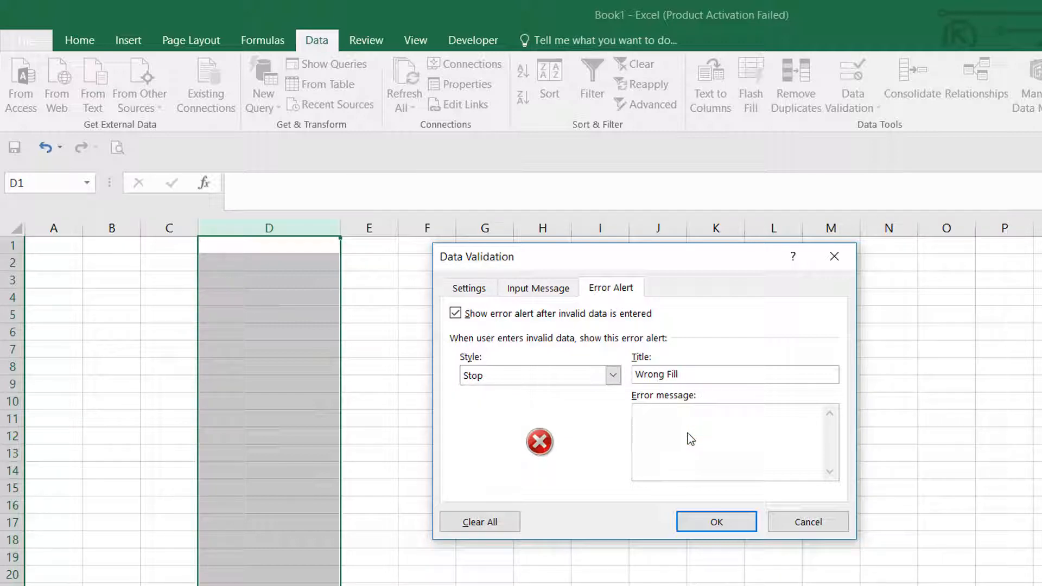
pyautogui.write('Mi')
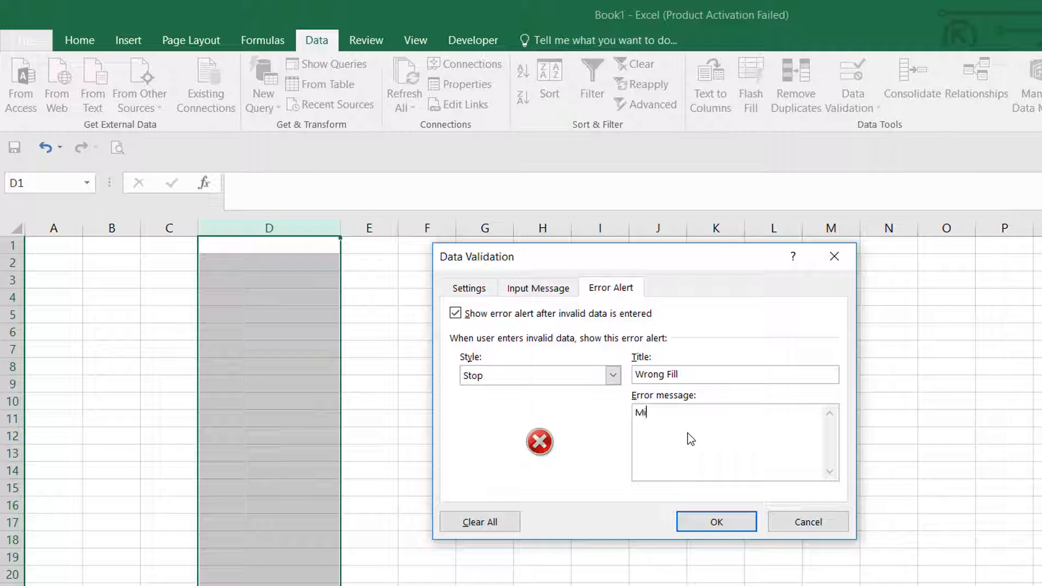
pyautogui.write('ni 10')
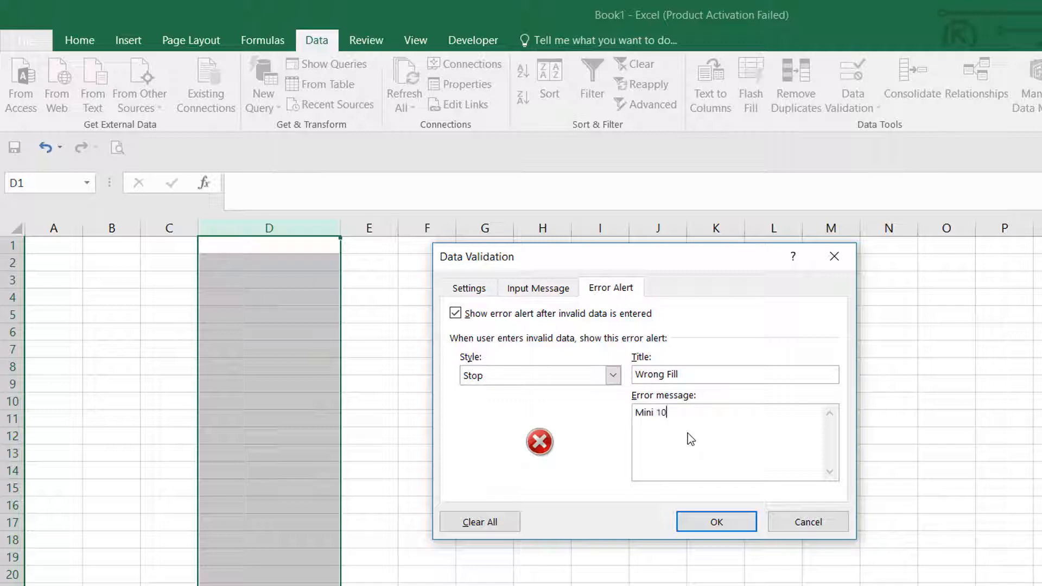
pyautogui.write('Dgit')
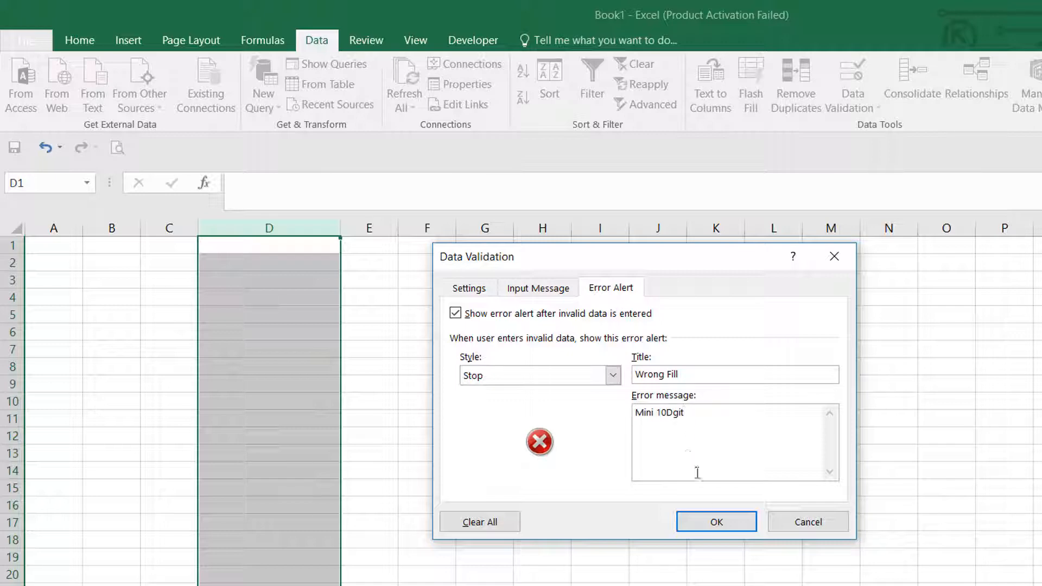
# Apply the rule and enter 10 in D3, triggering the Wrong Fill alert and retrying.
pyautogui.click(715, 522)
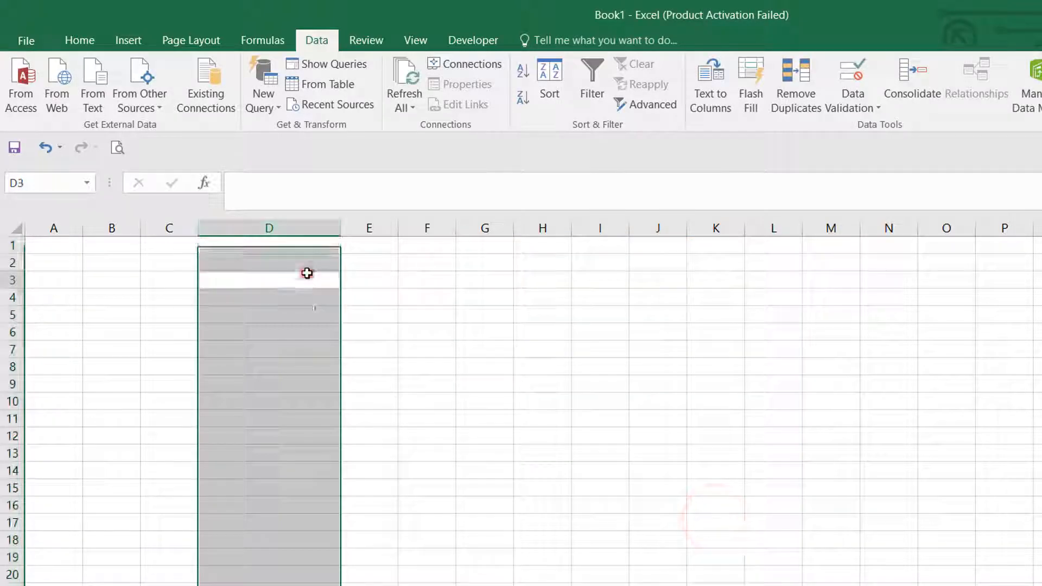
pyautogui.write('10')
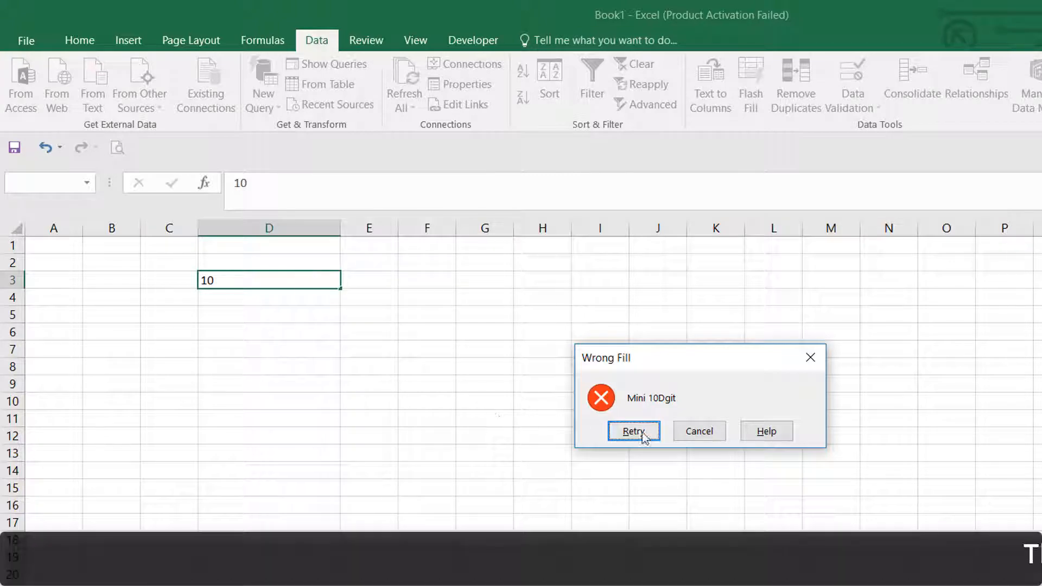
pyautogui.click(632, 431)
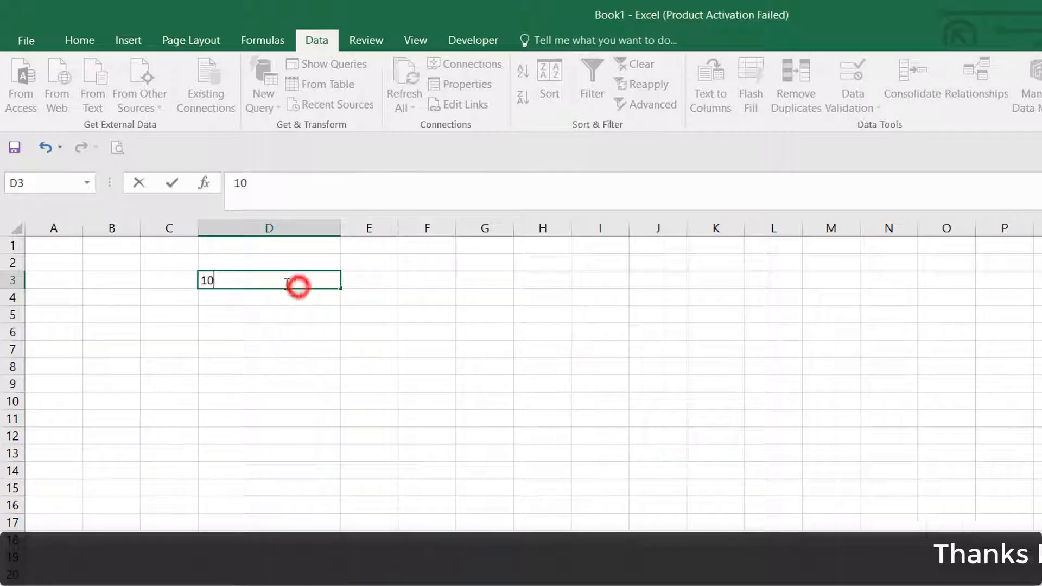
# Try further values 251, 100 and 10000000 in D3 against the rule.
pyautogui.write('25155555555555')
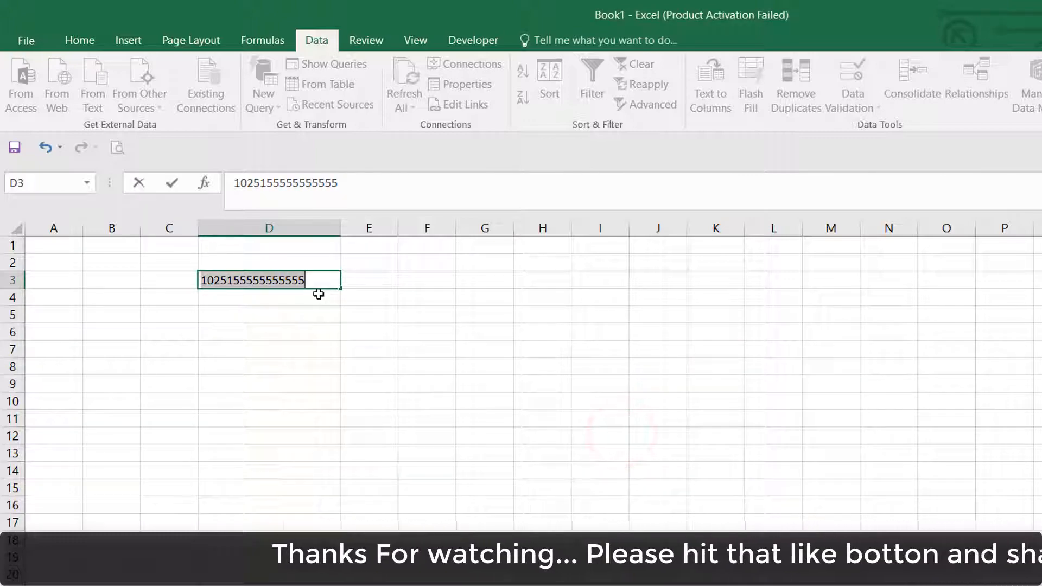
pyautogui.write('100')
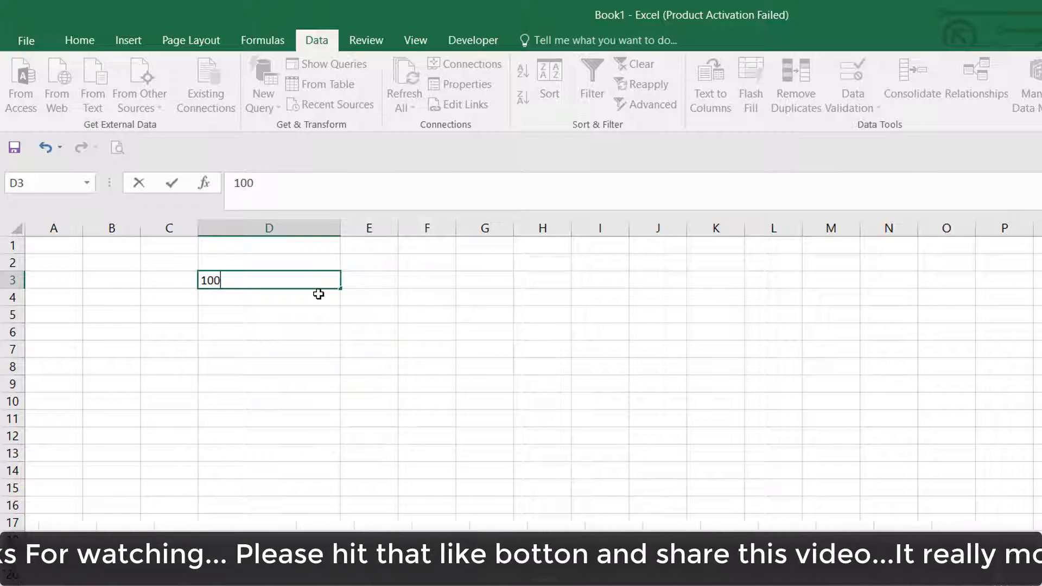
pyautogui.write('10000000')
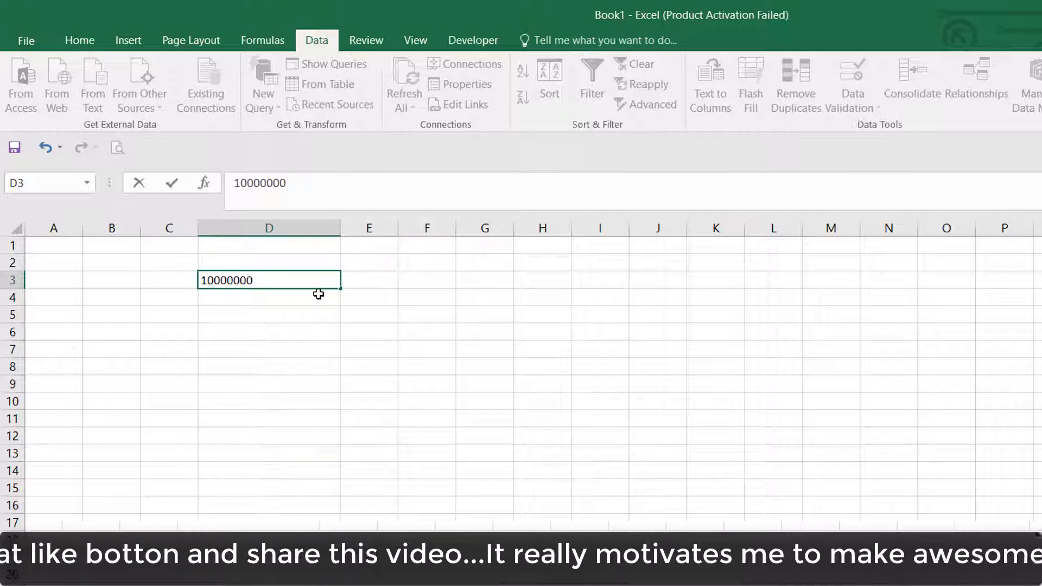